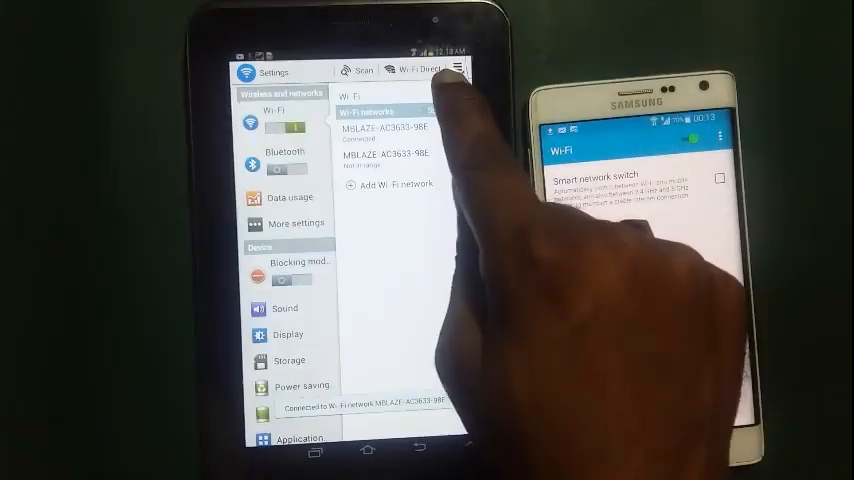
# Enable Wi-Fi Direct on the tablet and, via the Wi-Fi overflow menu, on the phone
pyautogui.click(412, 72)
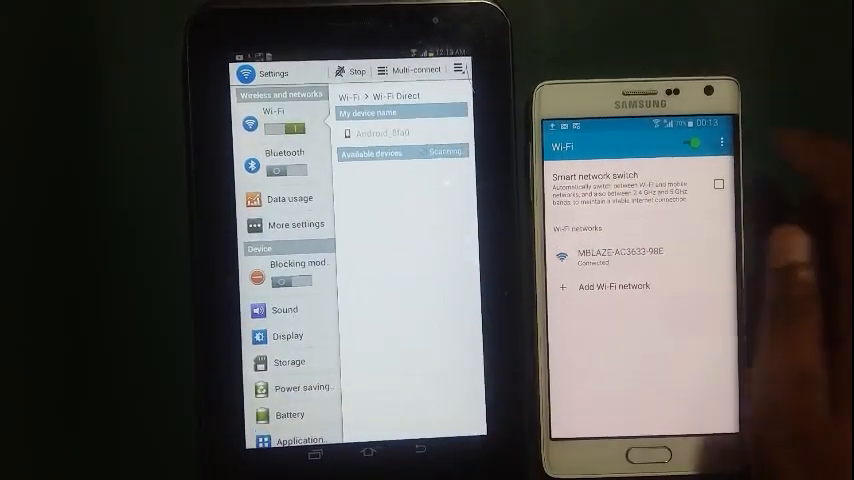
pyautogui.click(722, 142)
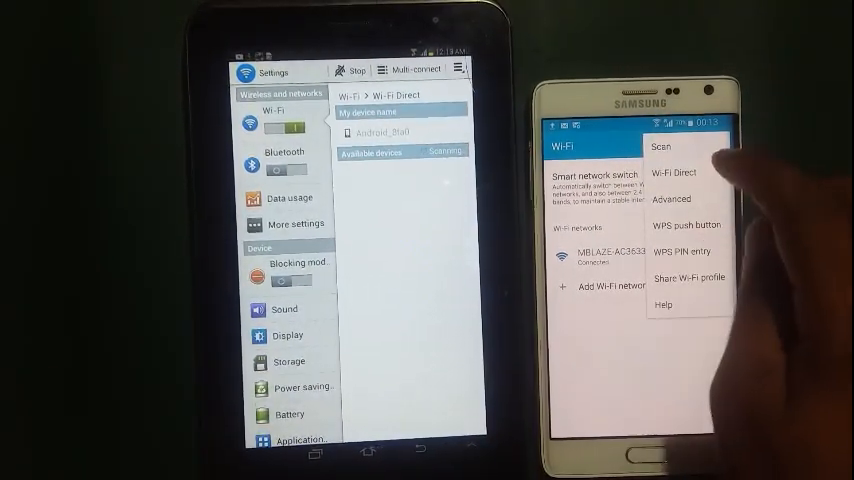
pyautogui.click(674, 172)
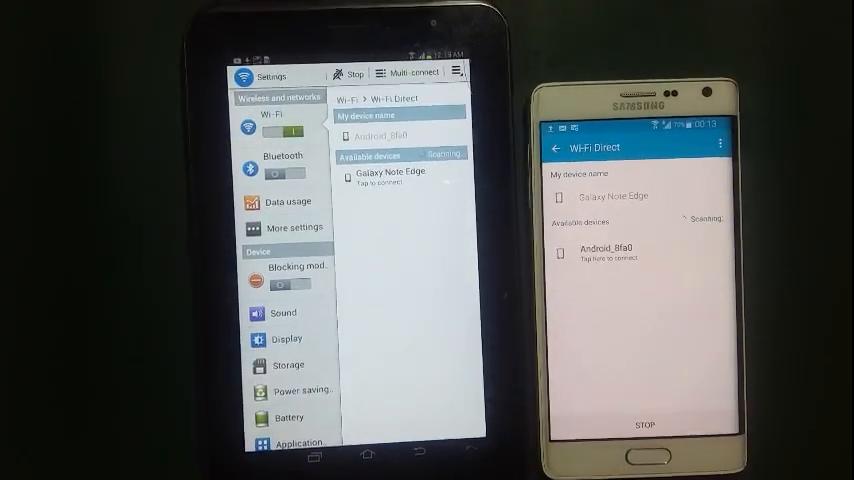
# Request a connection to the tablet from the phone and accept the invitation on the tablet
pyautogui.click(604, 250)
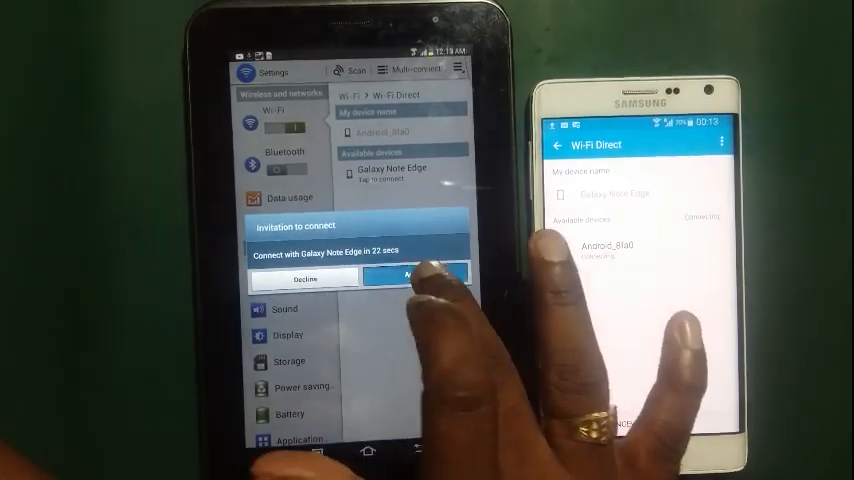
pyautogui.click(420, 276)
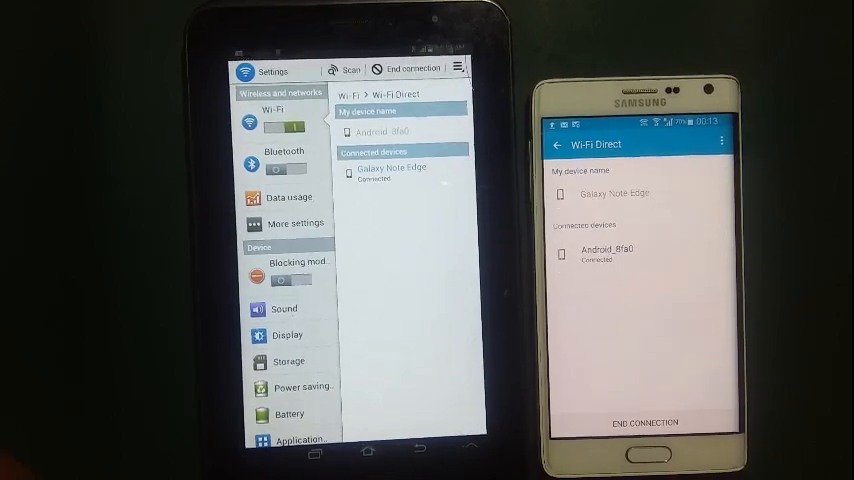
pyautogui.click(556, 144)
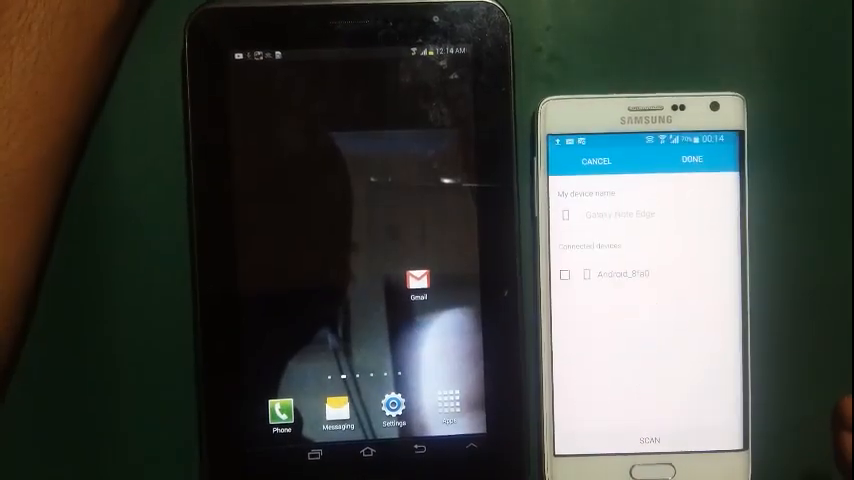
# Send the photo from the phone and open the received file from the tablet's notifications
pyautogui.click(564, 274)
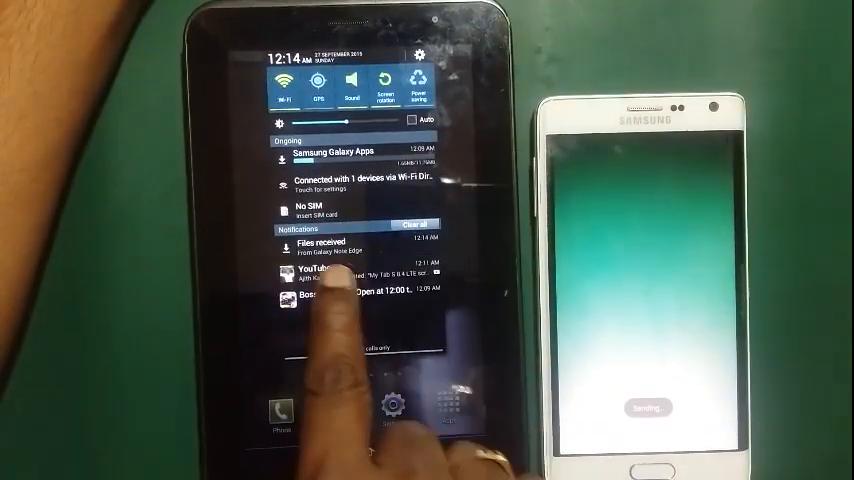
pyautogui.click(330, 240)
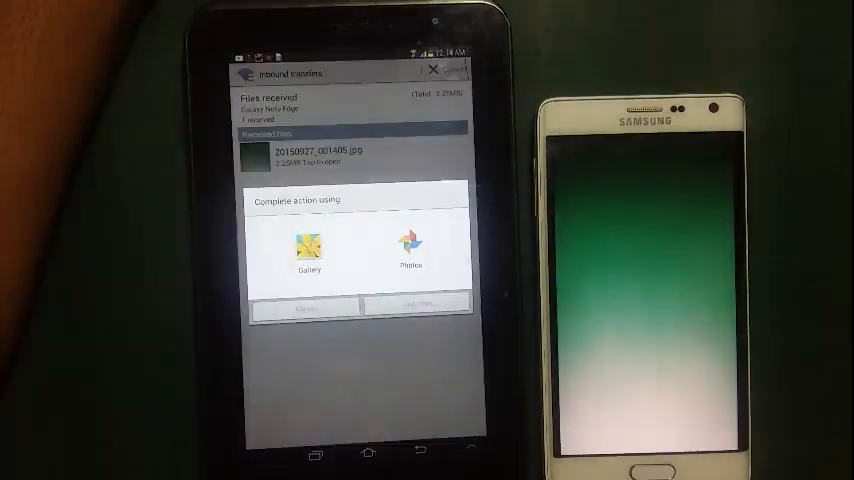